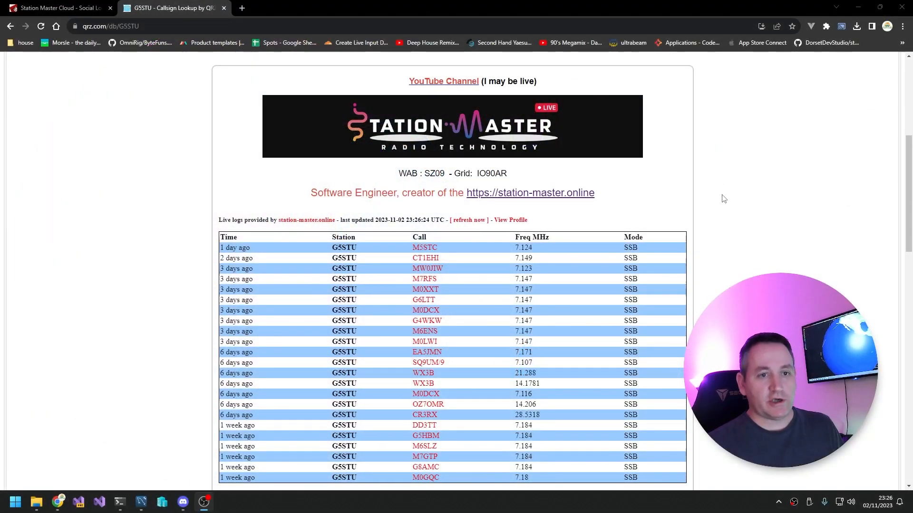
Step: Expand the G5STU callsign dropdown in the Station Master top navigation bar
scroll("down", 3)
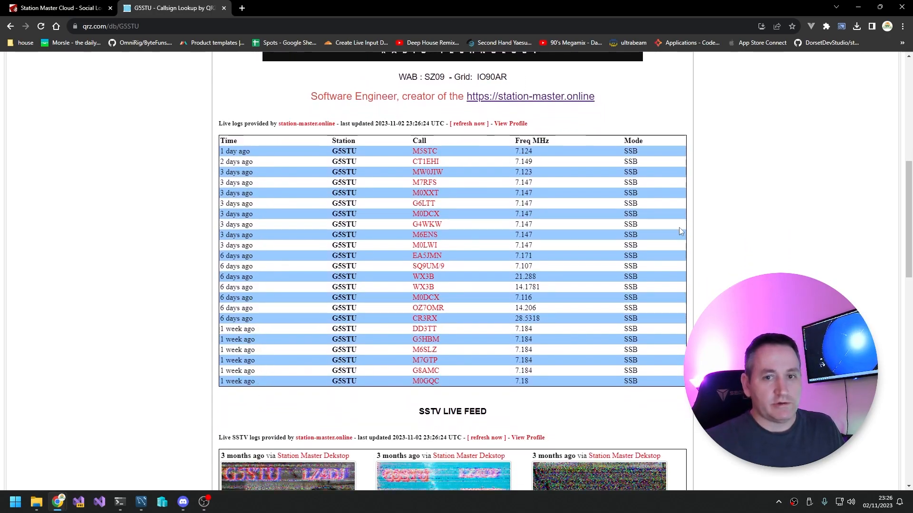
scroll("up", 3)
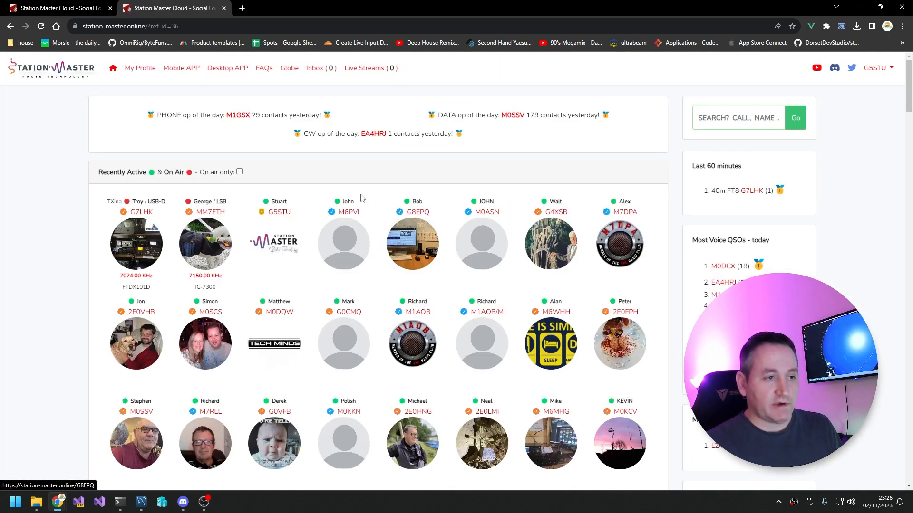
mouse_move(60, 79)
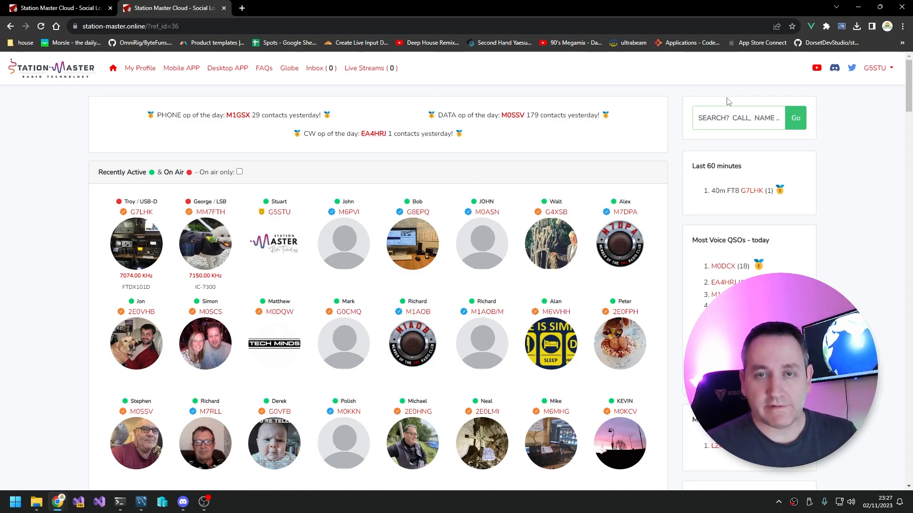
left_click(875, 68)
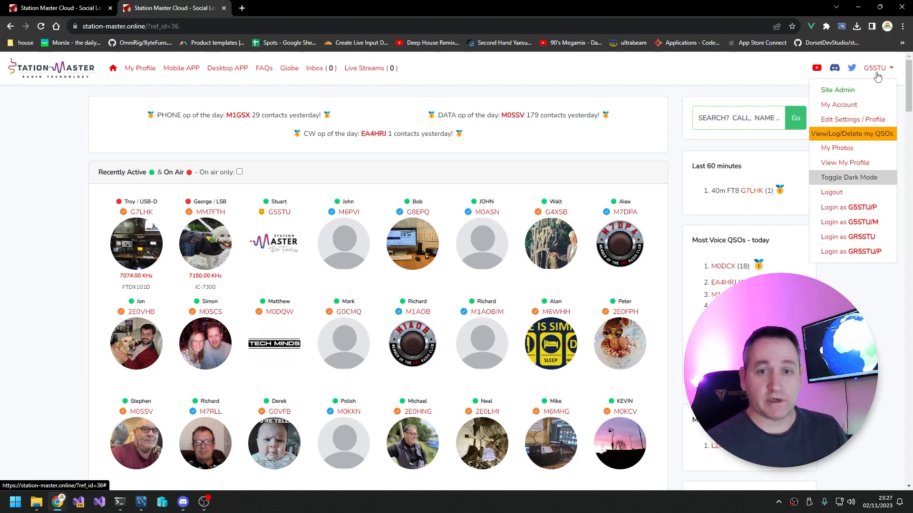
mouse_move(837, 90)
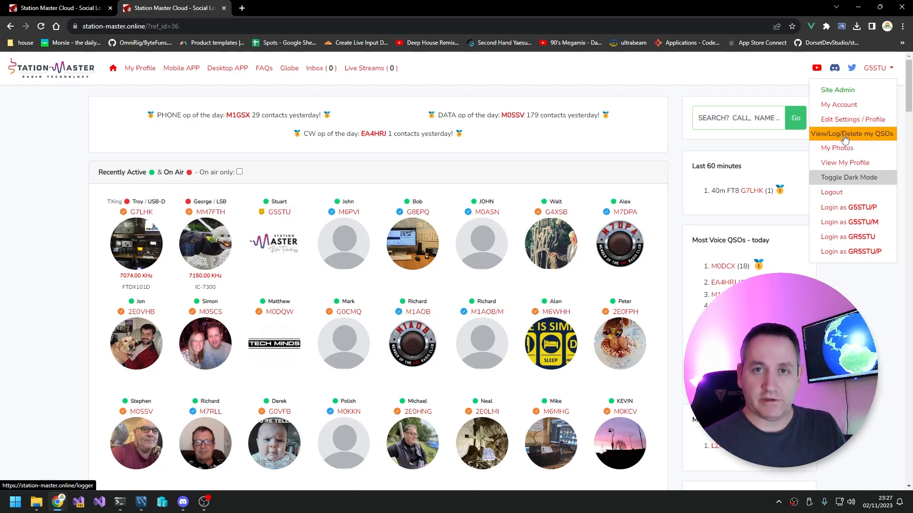
Step: Copy the real-time log iframe code from View/Log/Delete my QSOs and switch to a QRZ.com tab
left_click(852, 133)
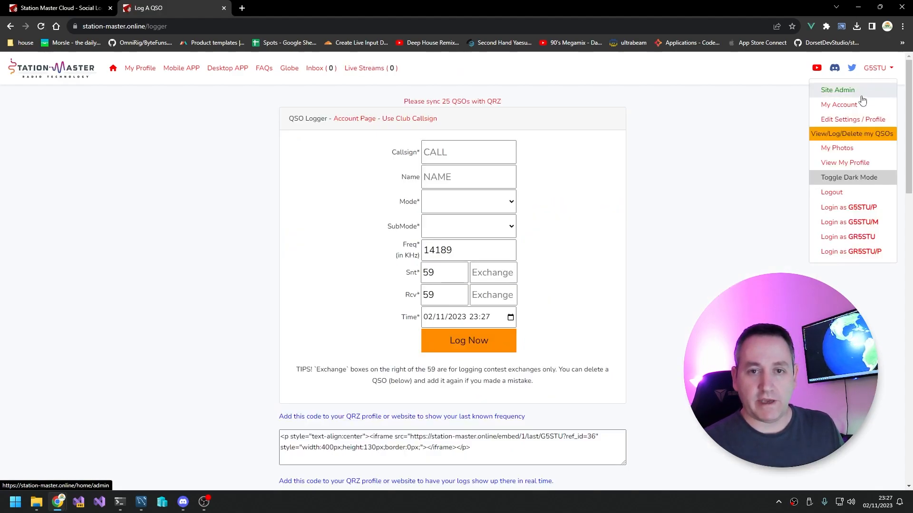
left_click(650, 181)
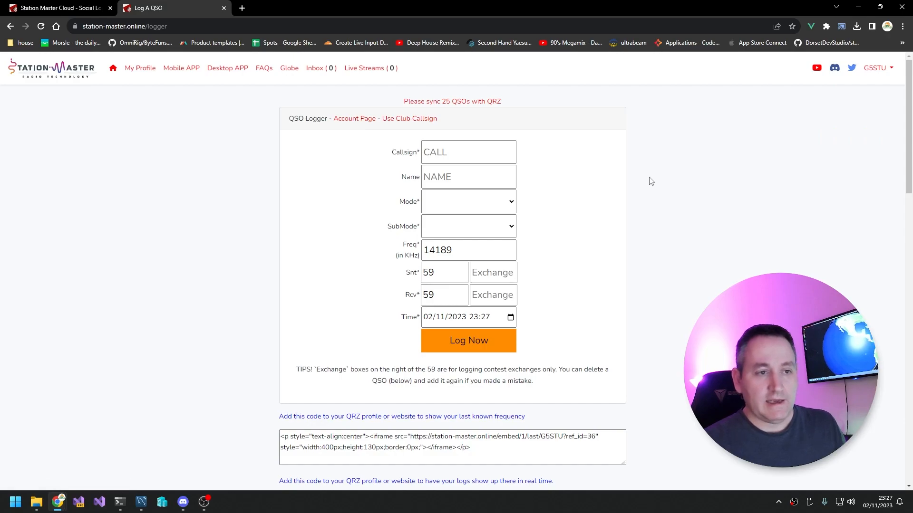
scroll("down", 3)
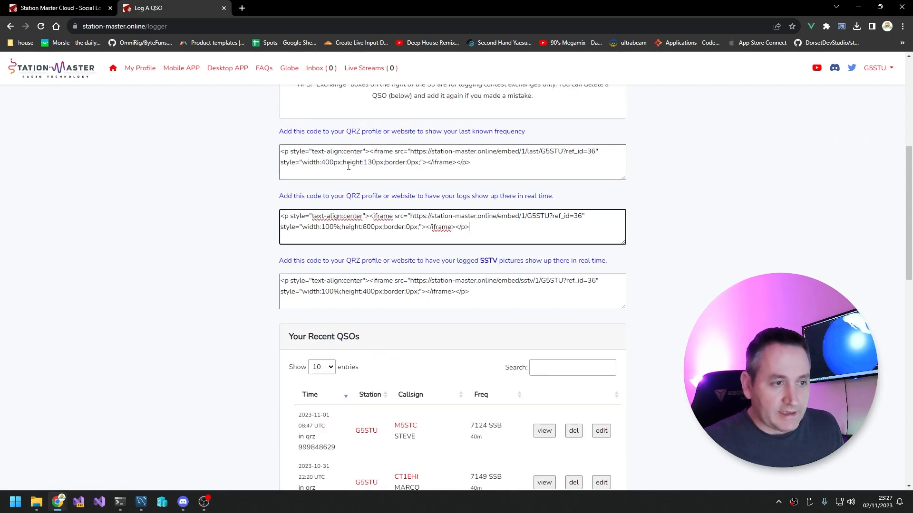
left_click_drag(329, 227, 469, 227)
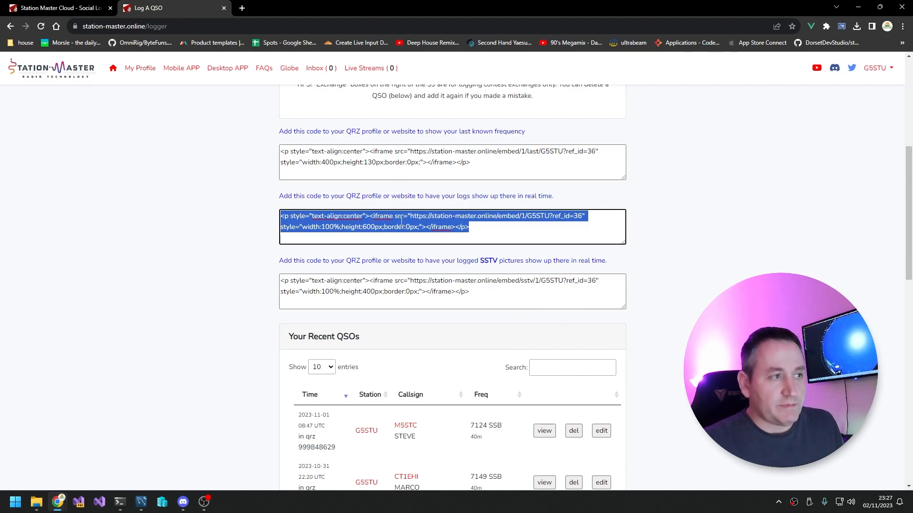
left_click(241, 8)
type("qrz.com")
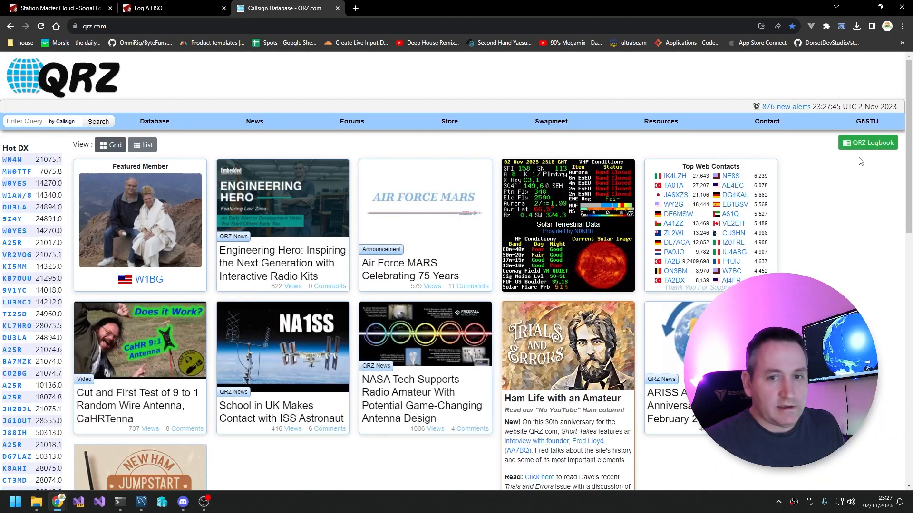
Step: Reach the G5STU biography editor via the callsign menu and show it as HTML source
left_click(867, 121)
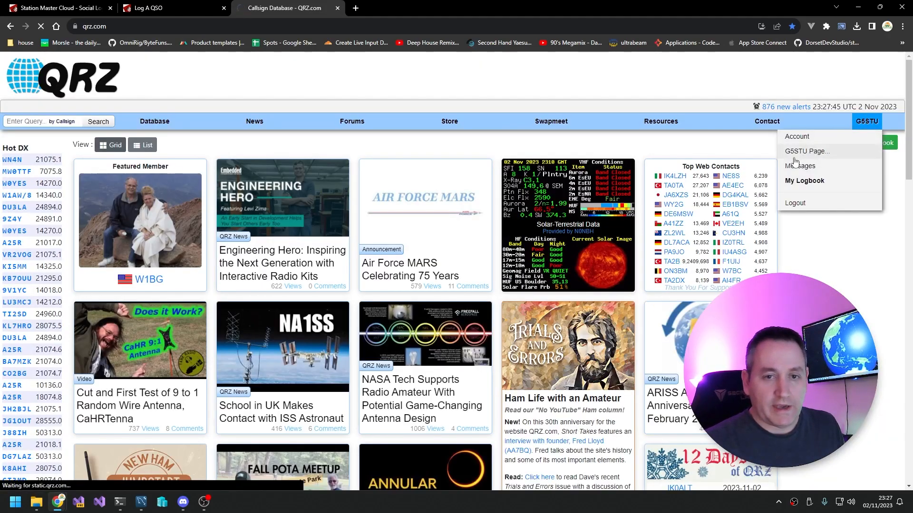
left_click(806, 151)
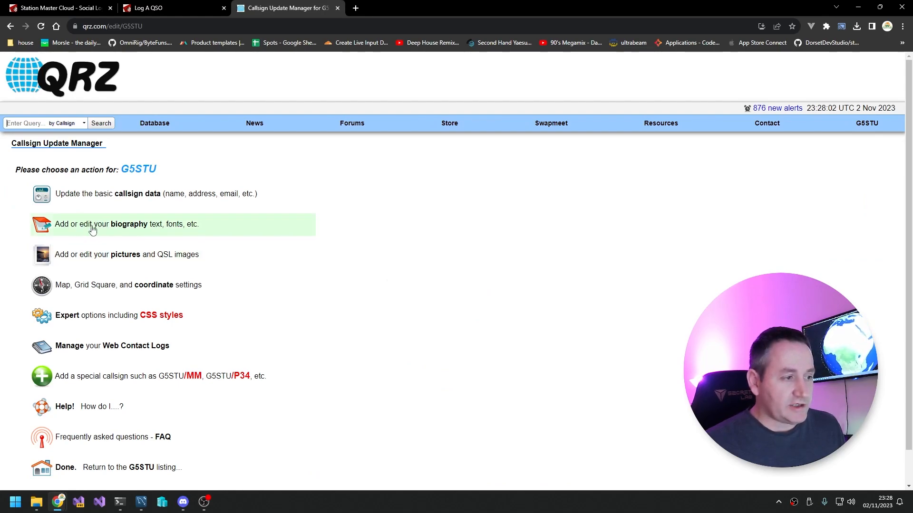
left_click(126, 224)
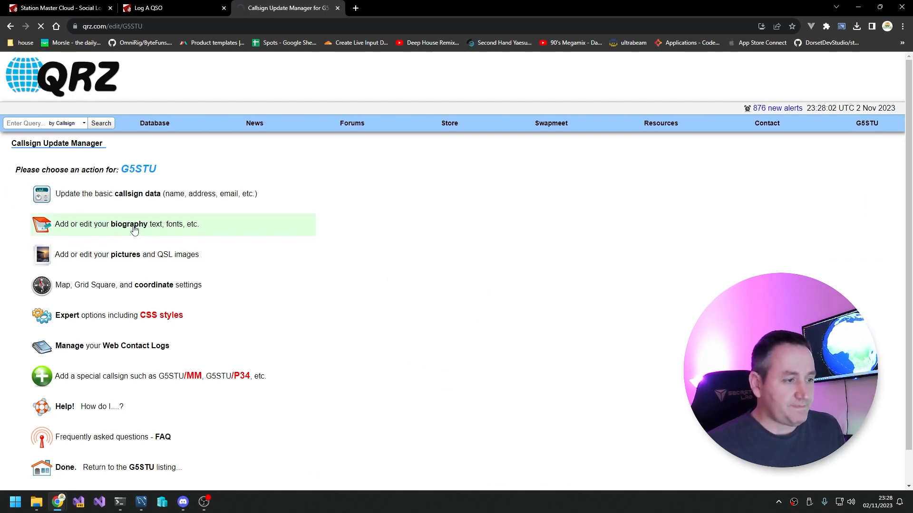
left_click(128, 225)
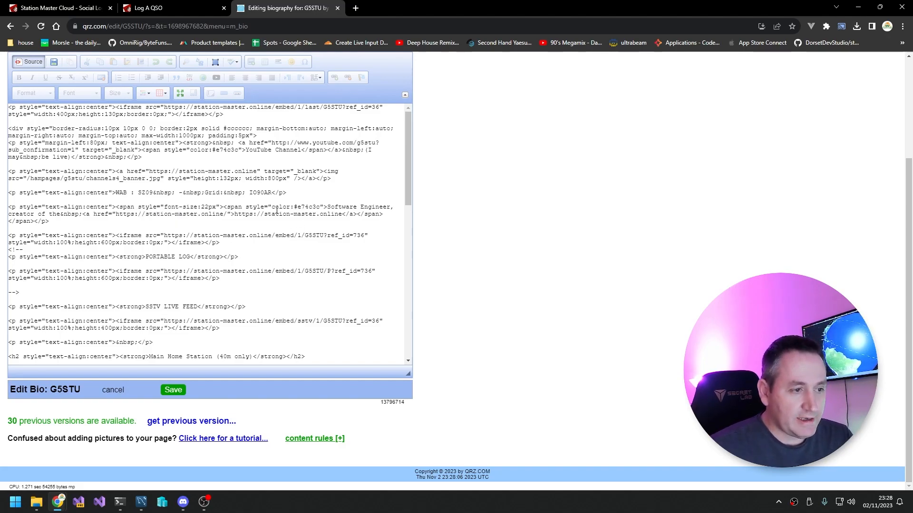
Step: Replace the old live-log iframe with the pasted code and save the biography
left_click_drag(8, 235, 220, 242)
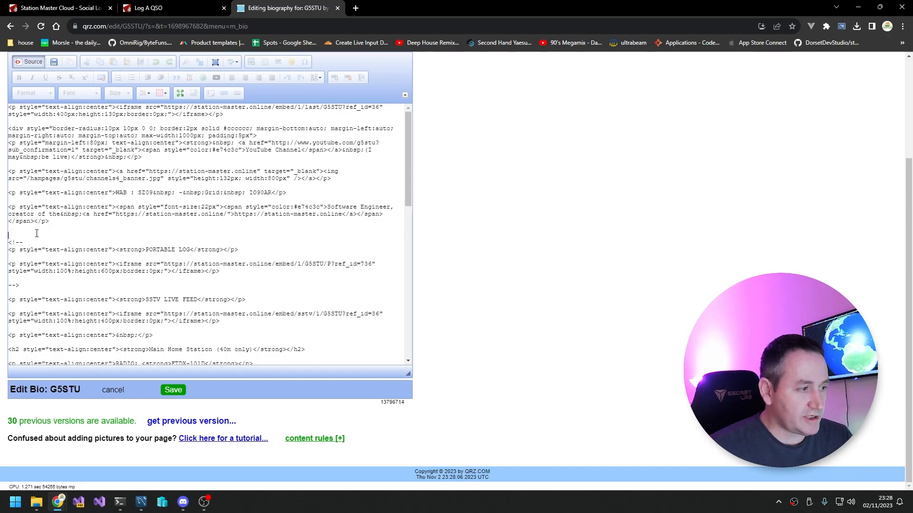
left_click(173, 390)
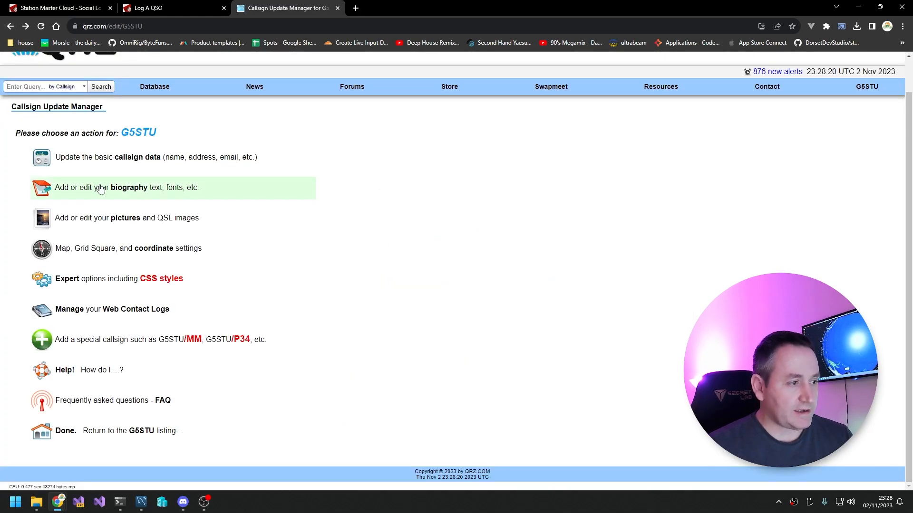
Step: Reopen the biography editor in Source view to add the last-known-frequency iframe
left_click(126, 188)
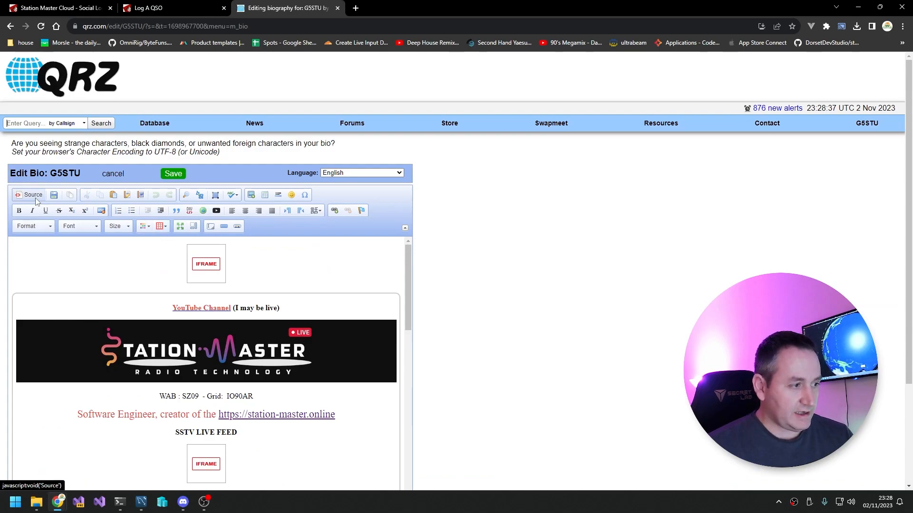
left_click(28, 194)
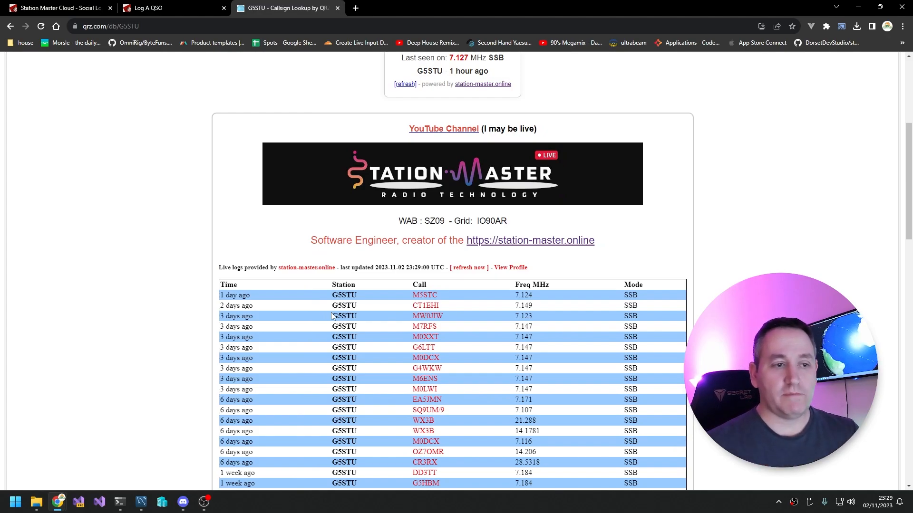
scroll("down", 3)
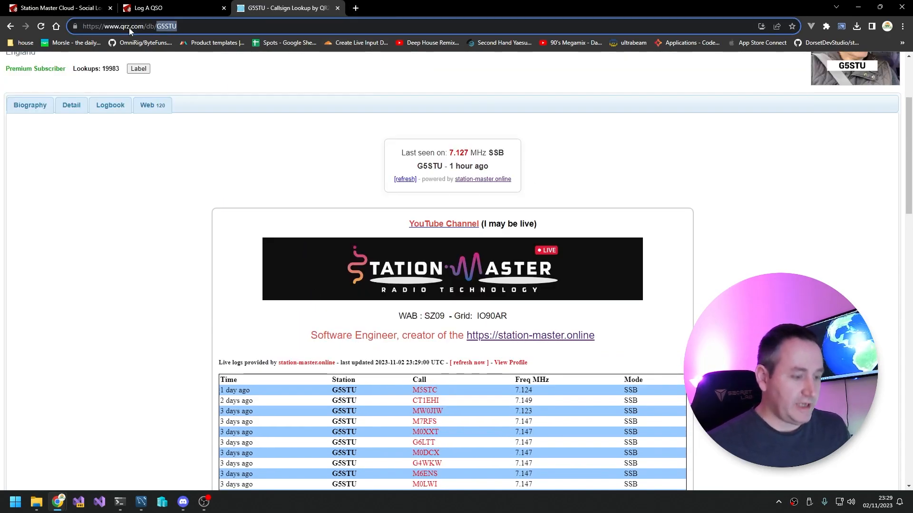
type("m1gsx")
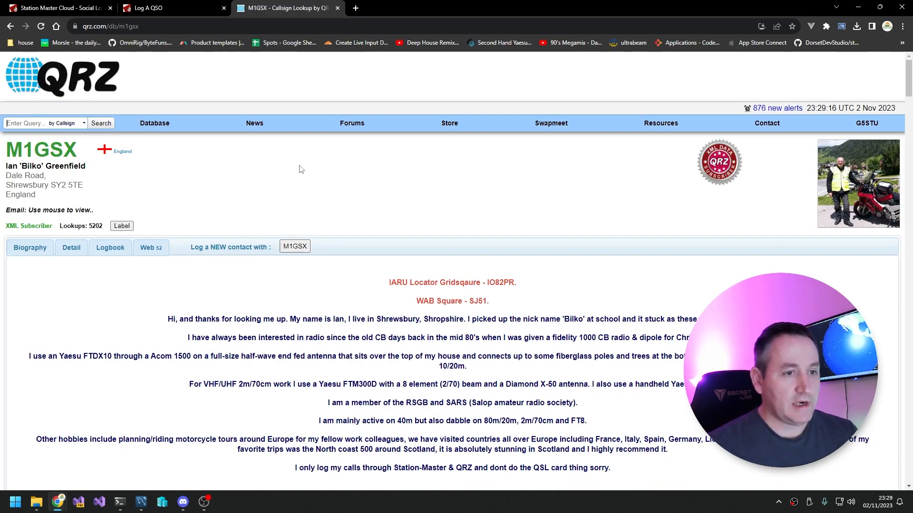
scroll("down", 3)
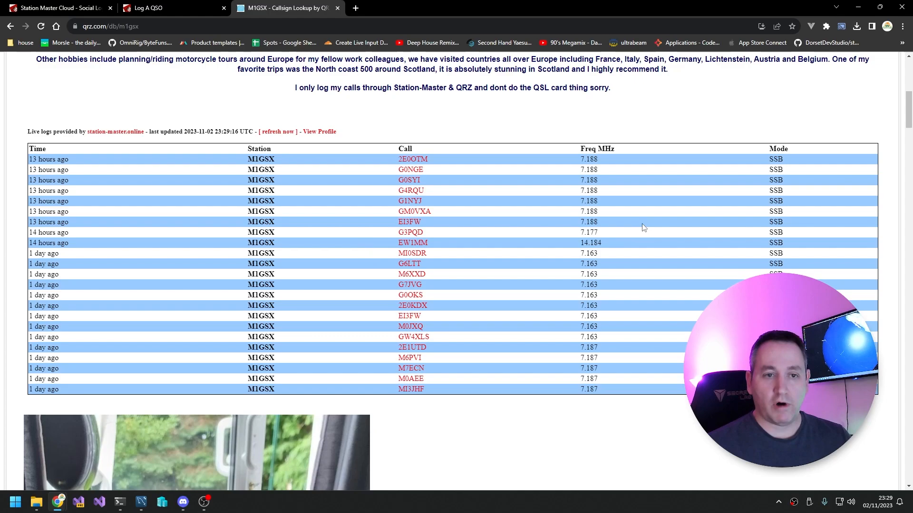
scroll("down", 3)
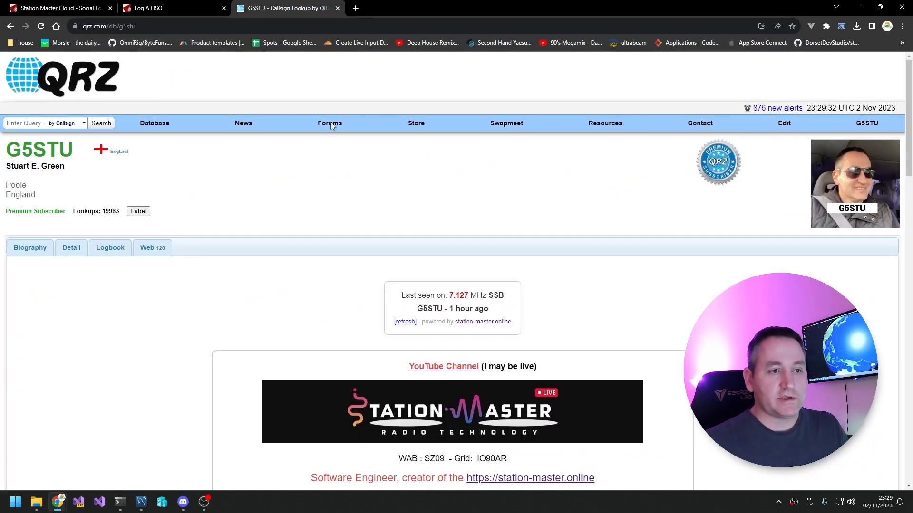
scroll("down", 3)
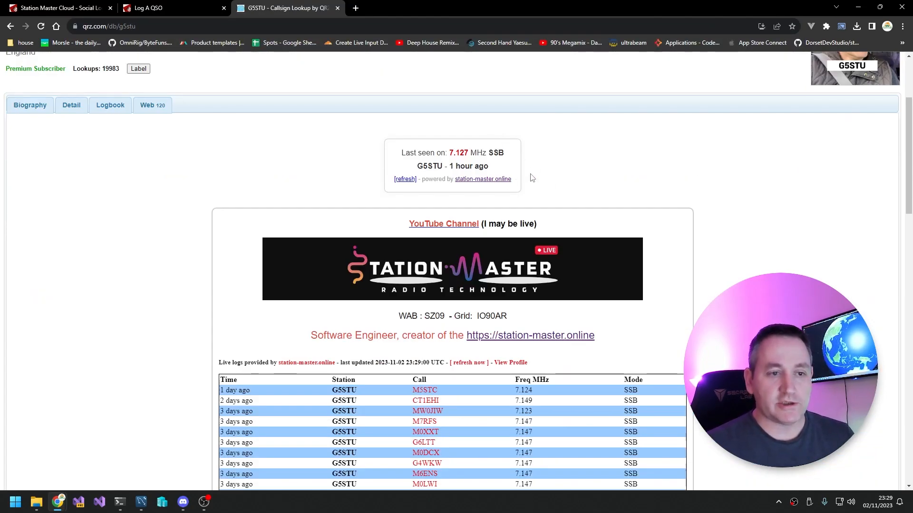